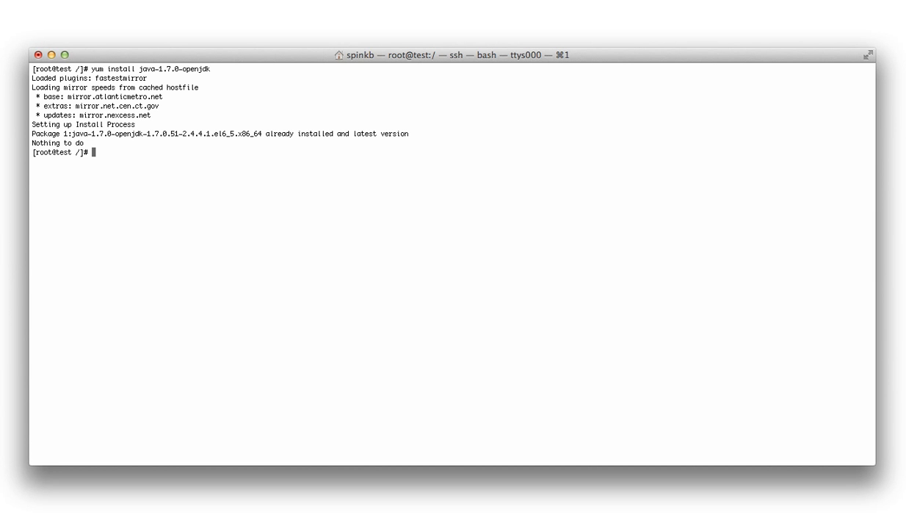
- Change into /var/opt and list its contents with ls -la
text(cd /var/o)
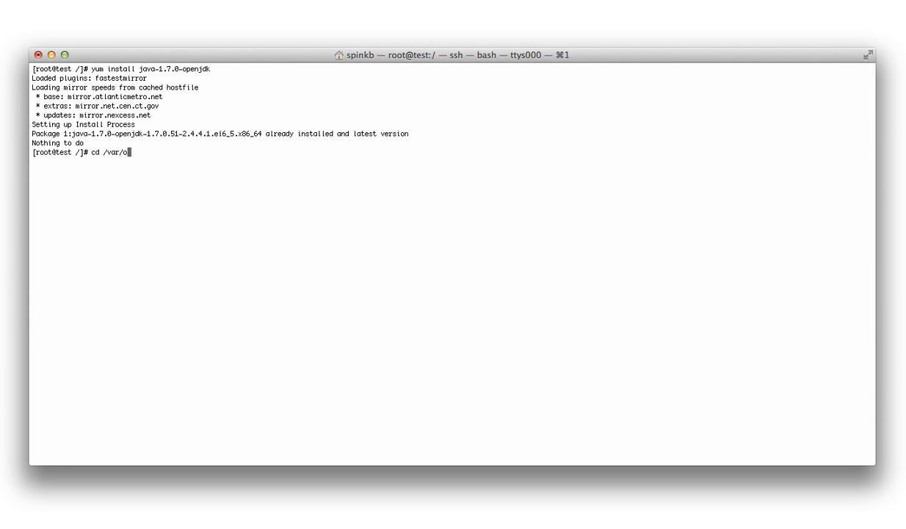
key(Return)
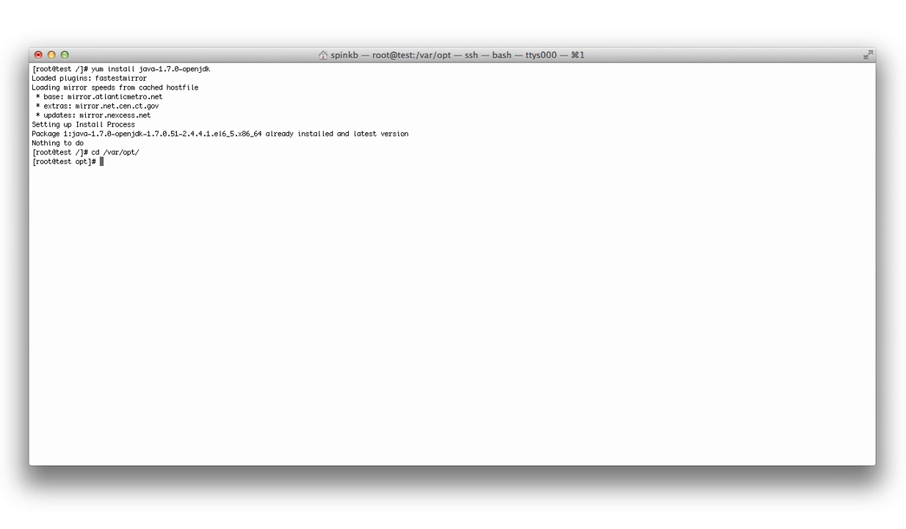
text(ls -la)
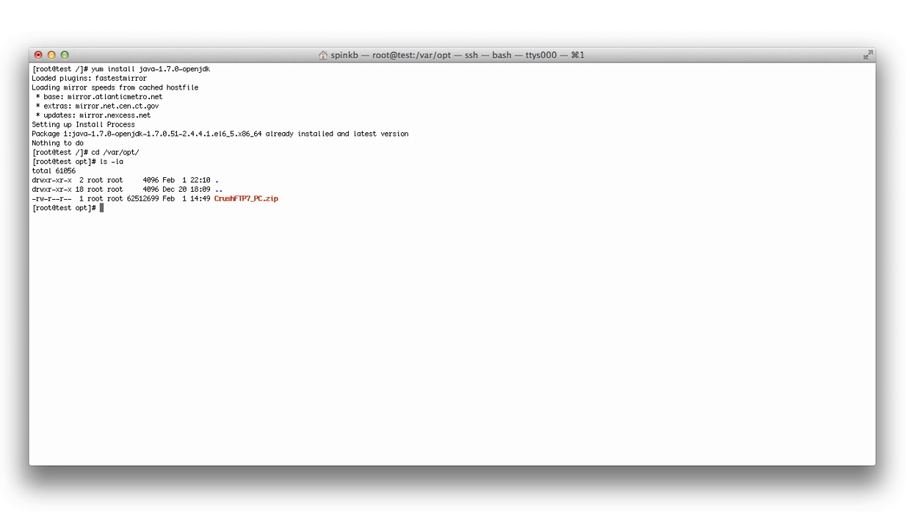
- Unzip CrushFTP7_PC.zip into /var/opt
text(unz)
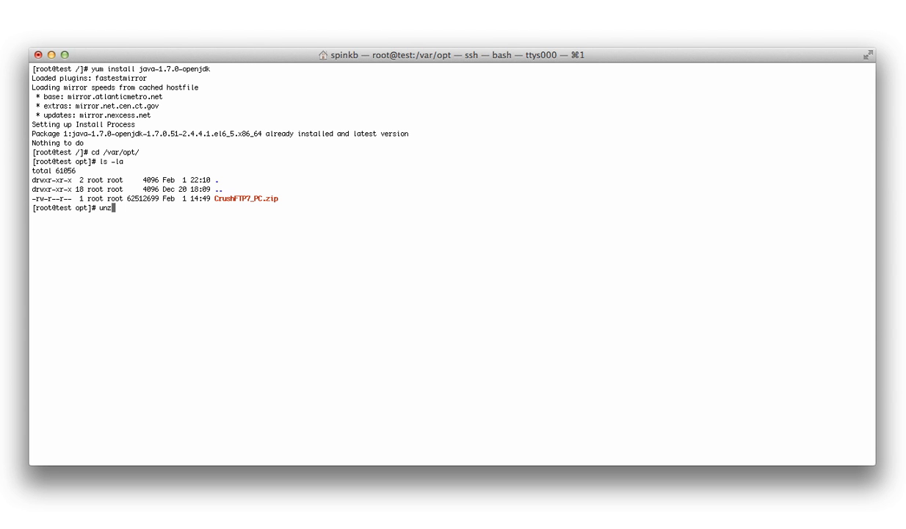
text(ip CrushFTP7_PC.zip)
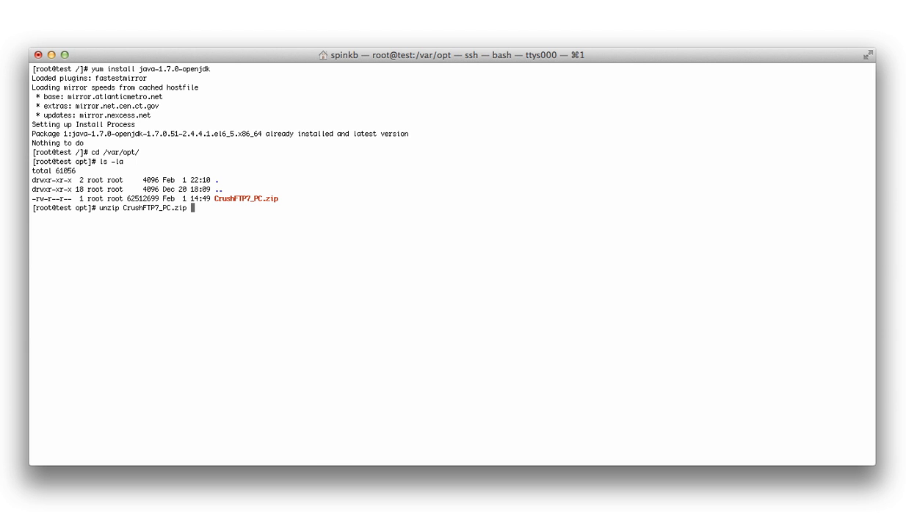
key(Return)
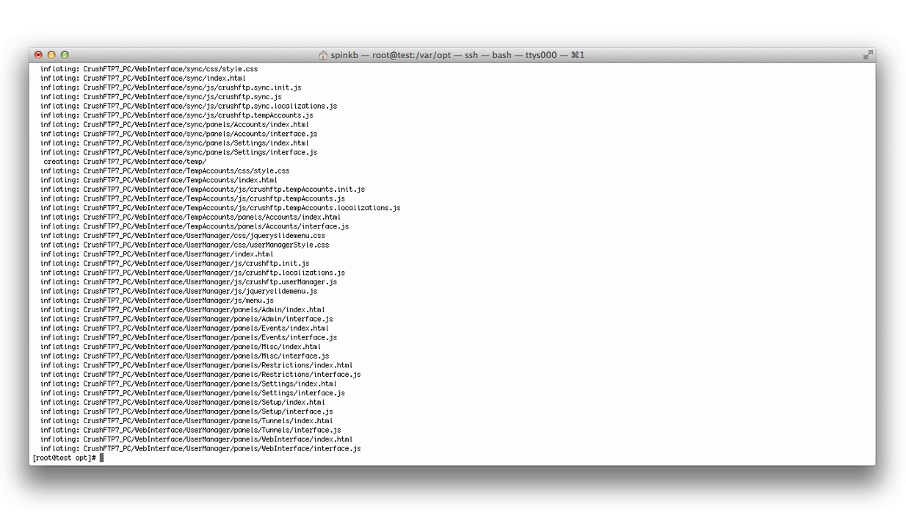
text(cd CrushFTP7_PC)
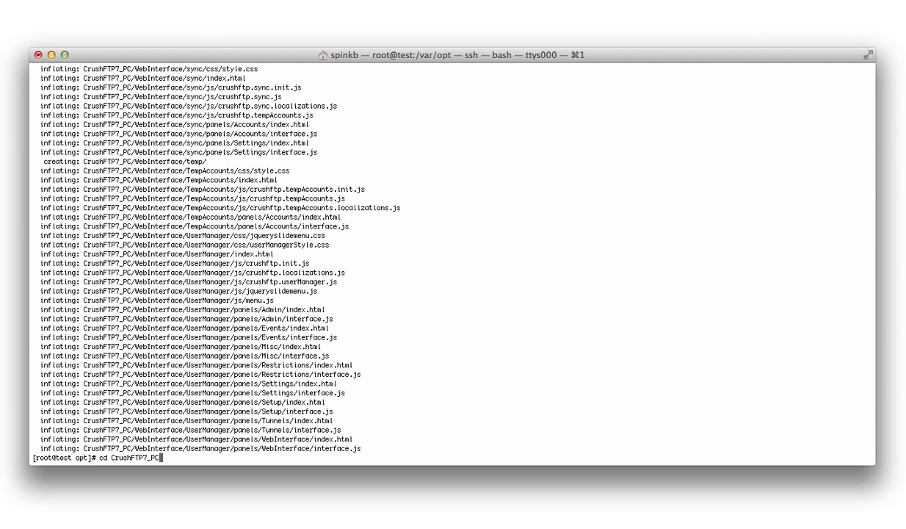
- Move into the extracted CrushFTP7_PC folder
key(Return)
text(ls -la)
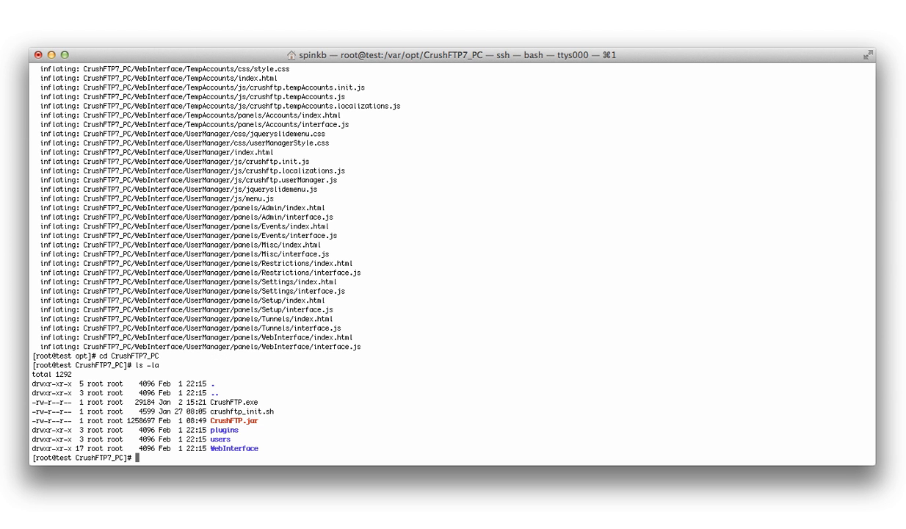
text(java)
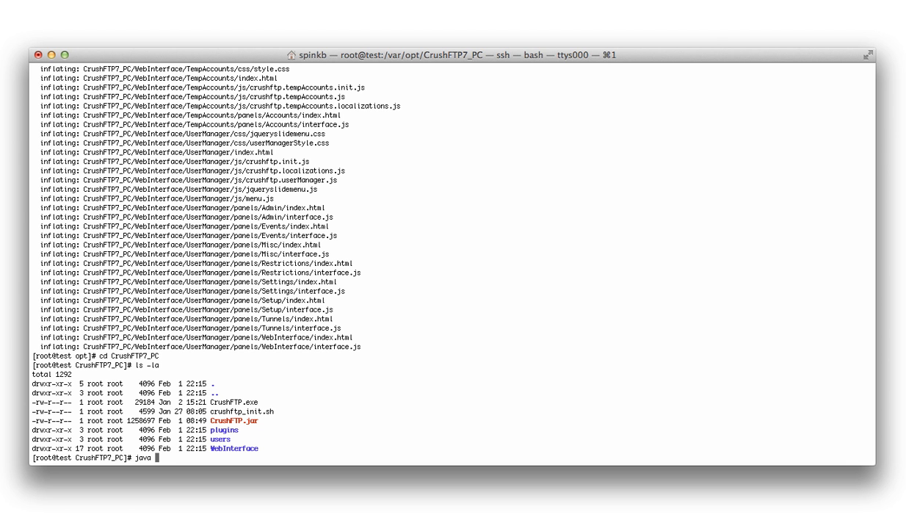
- Create the crushadm admin user with java -jar CrushFTP.jar -a
text(-jar CrushFT)
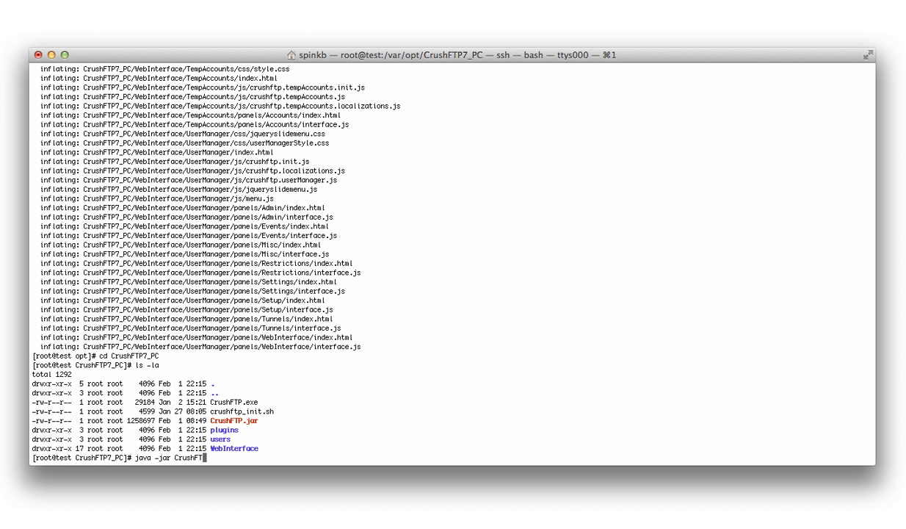
text(P.jar)
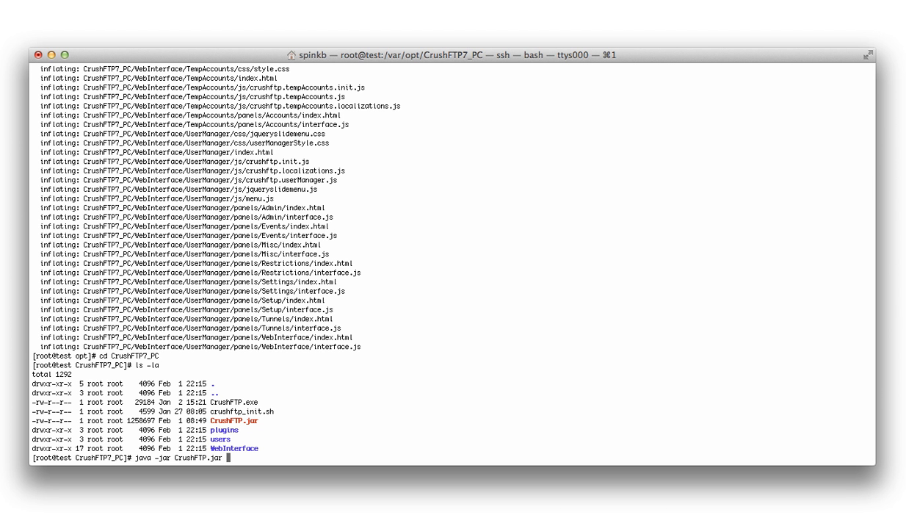
text(-a)
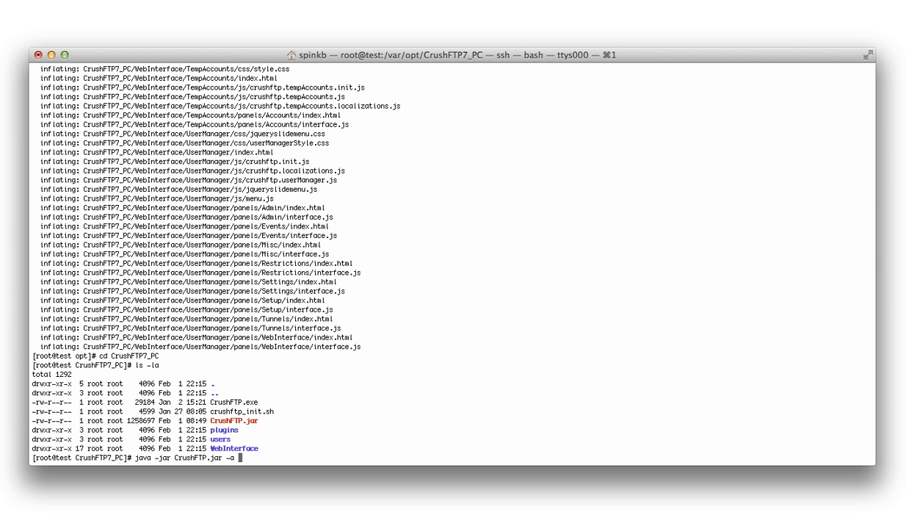
text(crushadmin pass)
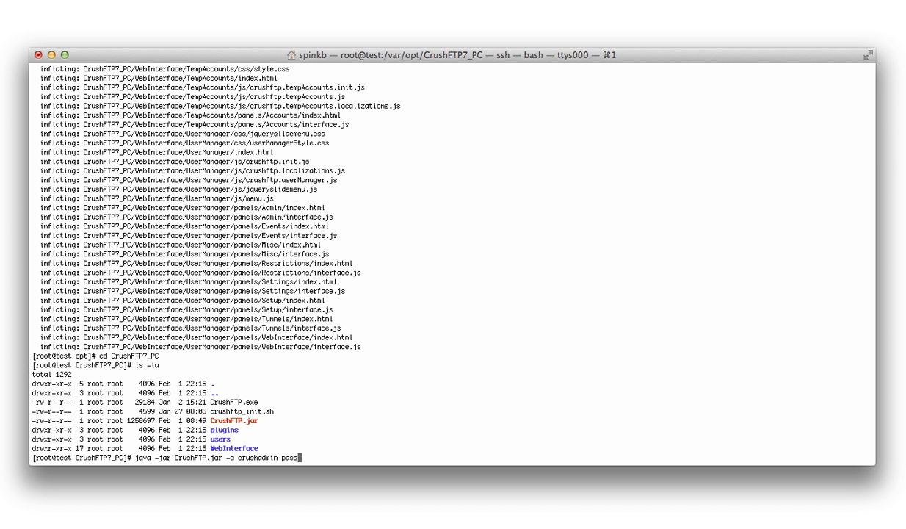
text(word)
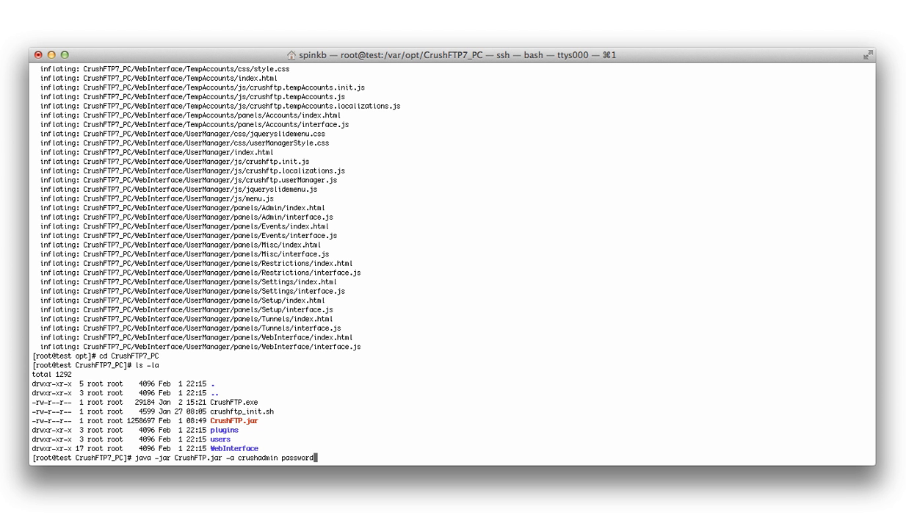
key(Return)
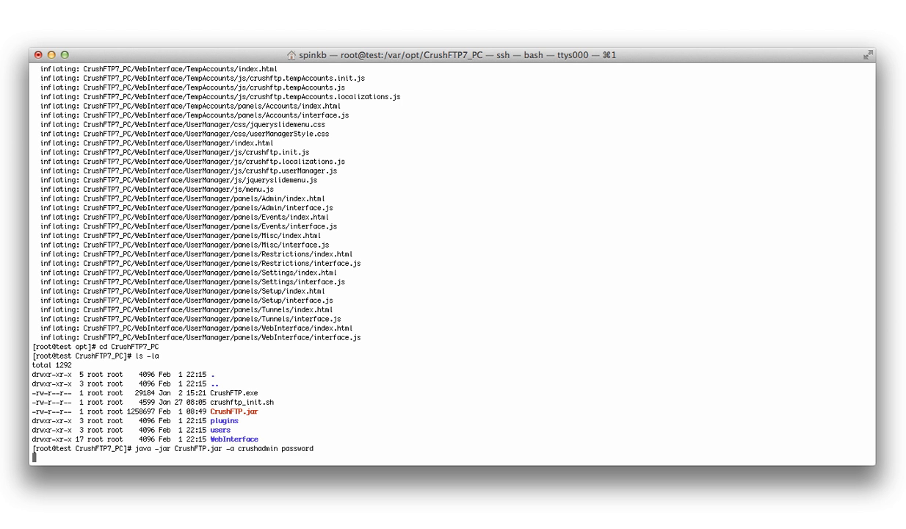
key(Return)
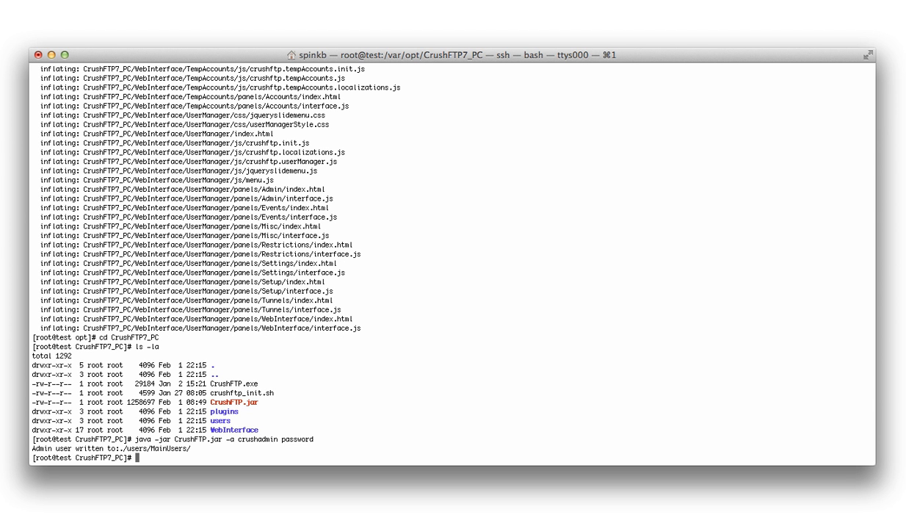